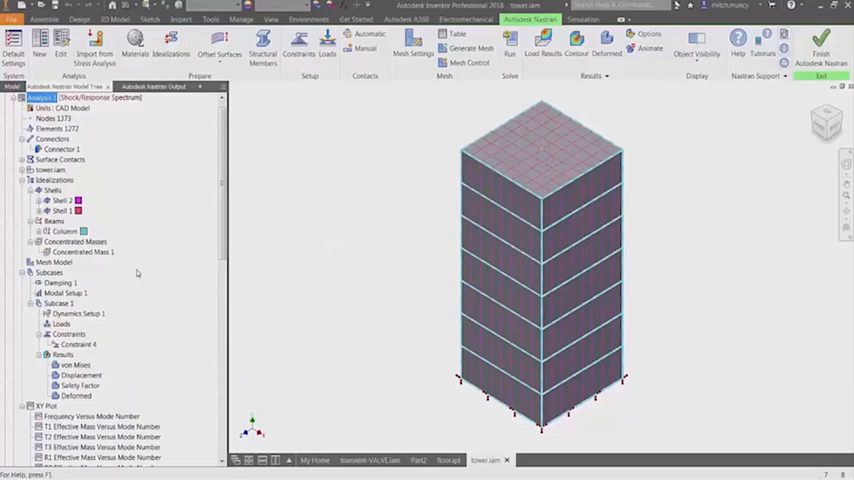
Review the damping settings, the response spectrum graph, and the base constraint settings
double_click(66, 292)
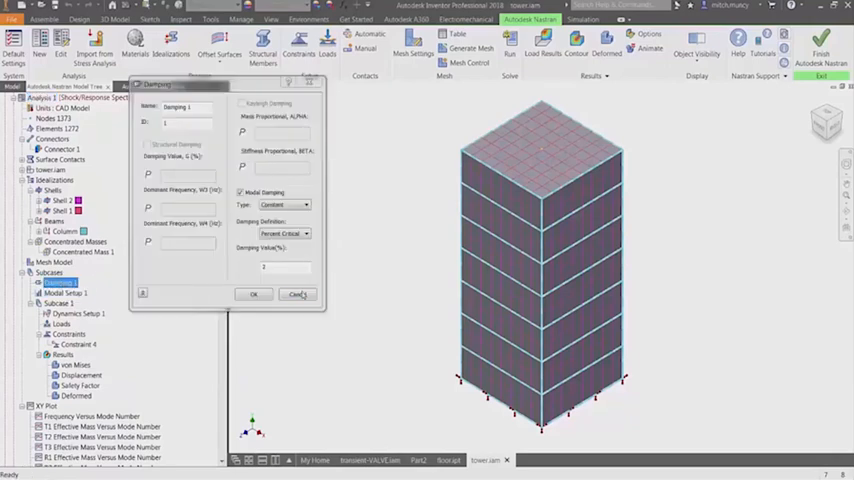
left_click(297, 294)
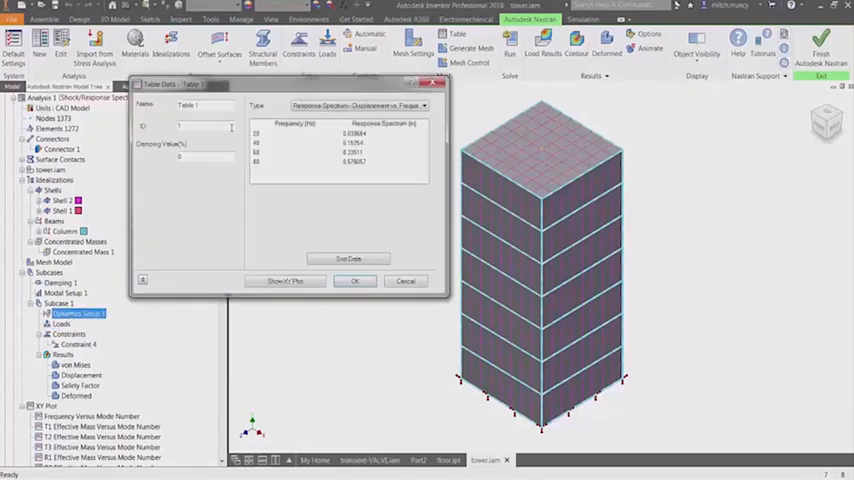
left_click(285, 280)
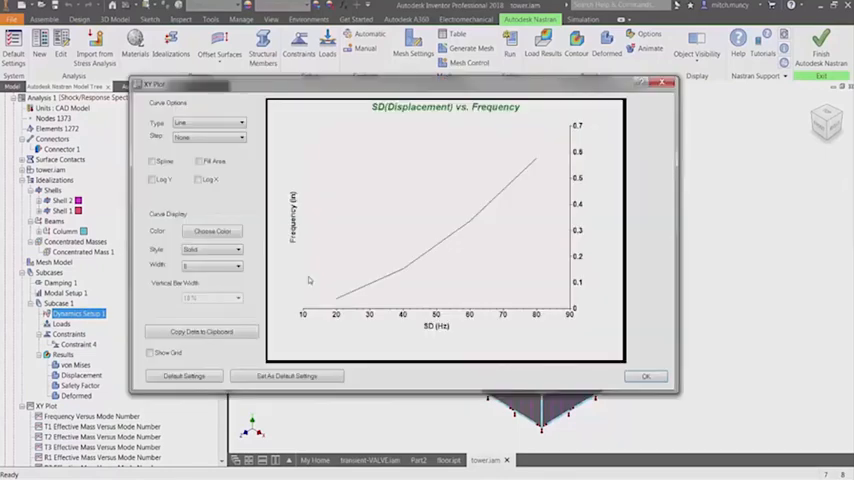
left_click(646, 375)
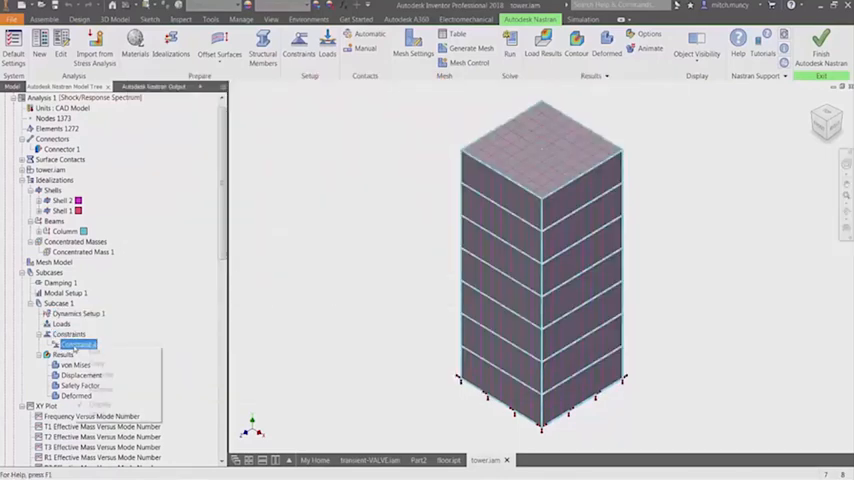
double_click(77, 344)
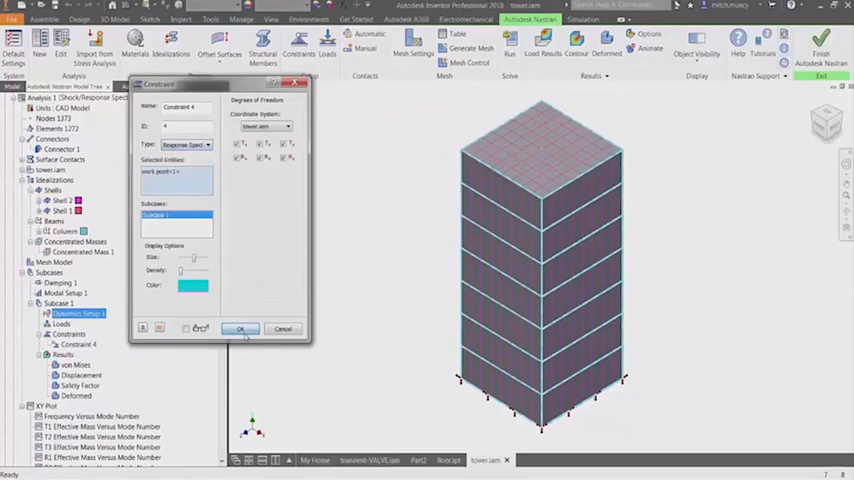
left_click(240, 329)
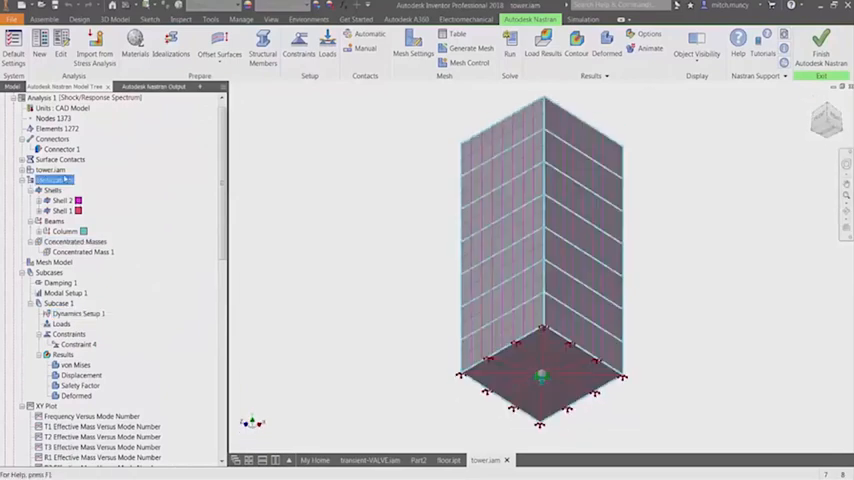
Review the rigid connector settings, then run the Nastran analysis
double_click(55, 149)
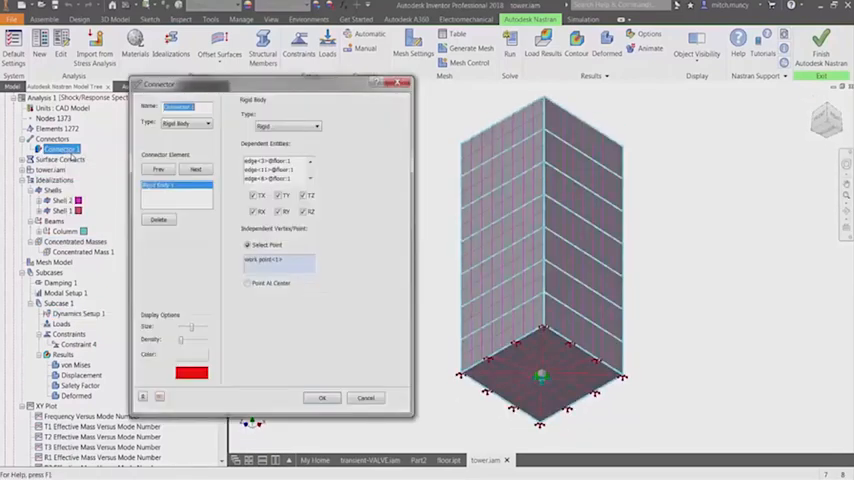
left_click(322, 398)
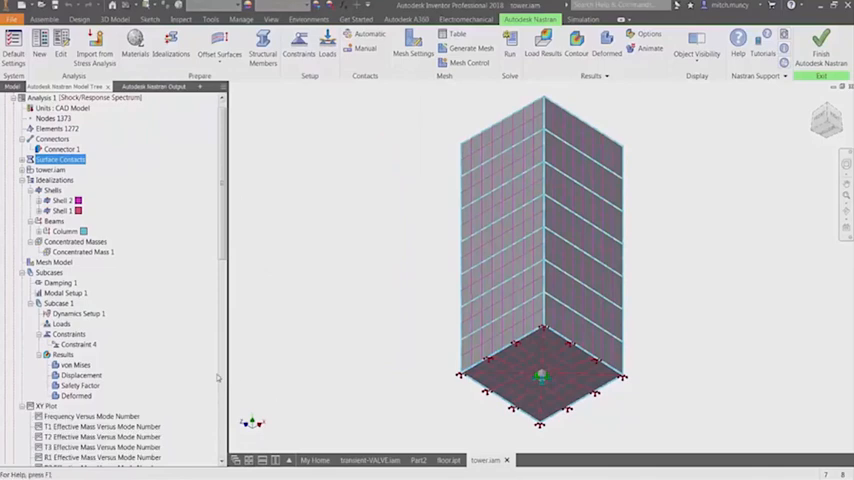
right_click(80, 251)
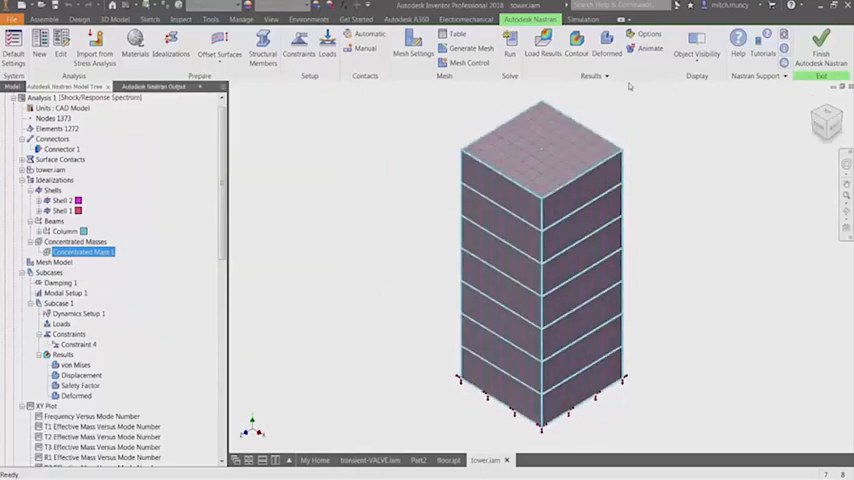
left_click(510, 40)
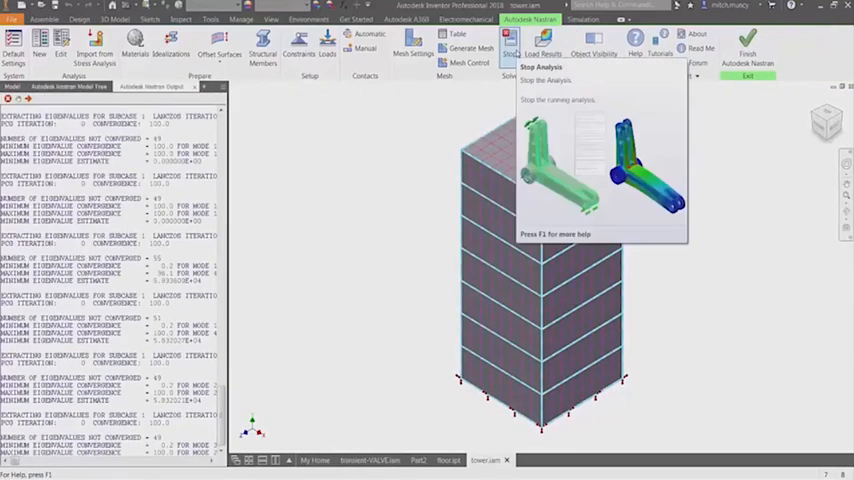